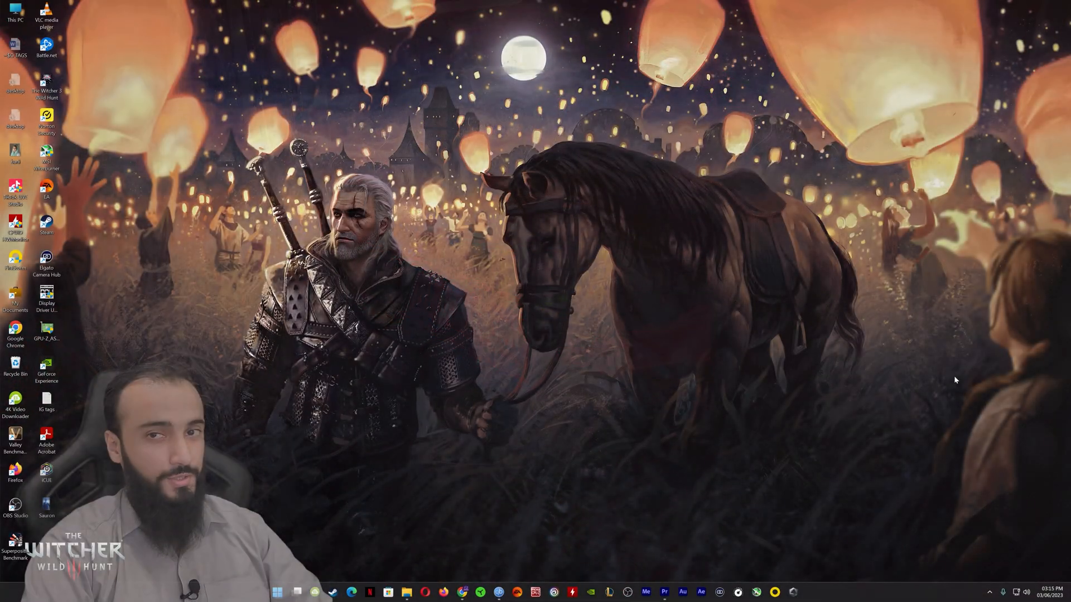
mouse_move(825, 589)
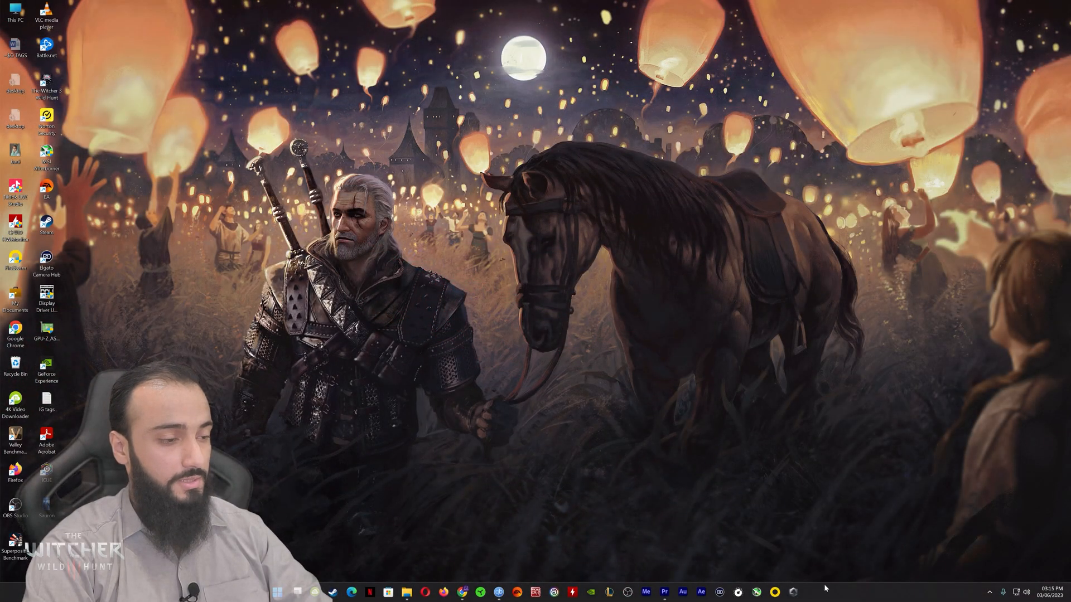
Bring up the iCUE home screen listing the detected Corsair devices
click(989, 593)
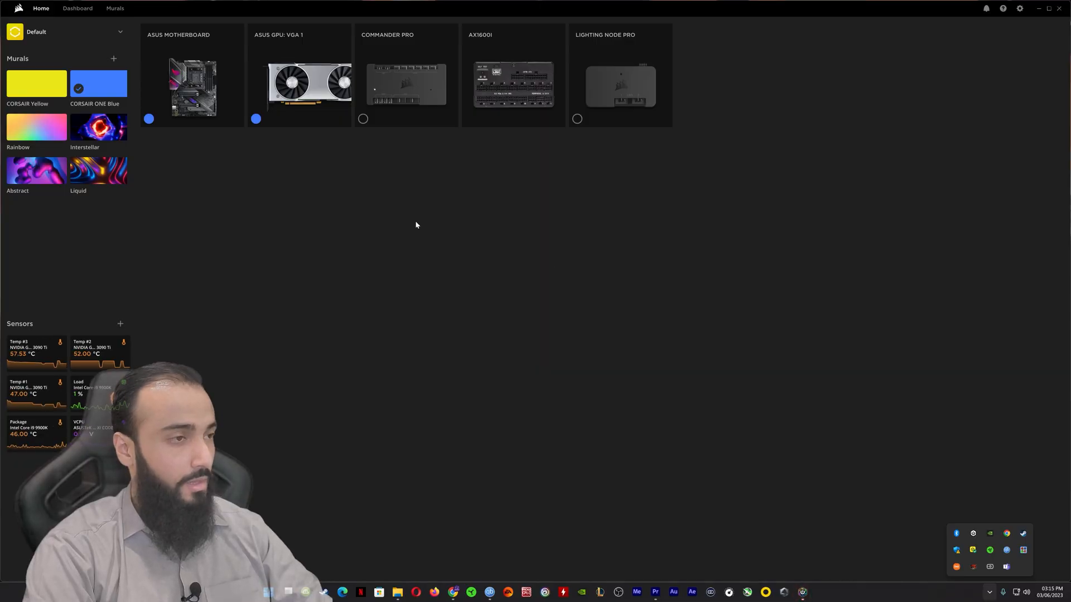
mouse_move(383, 136)
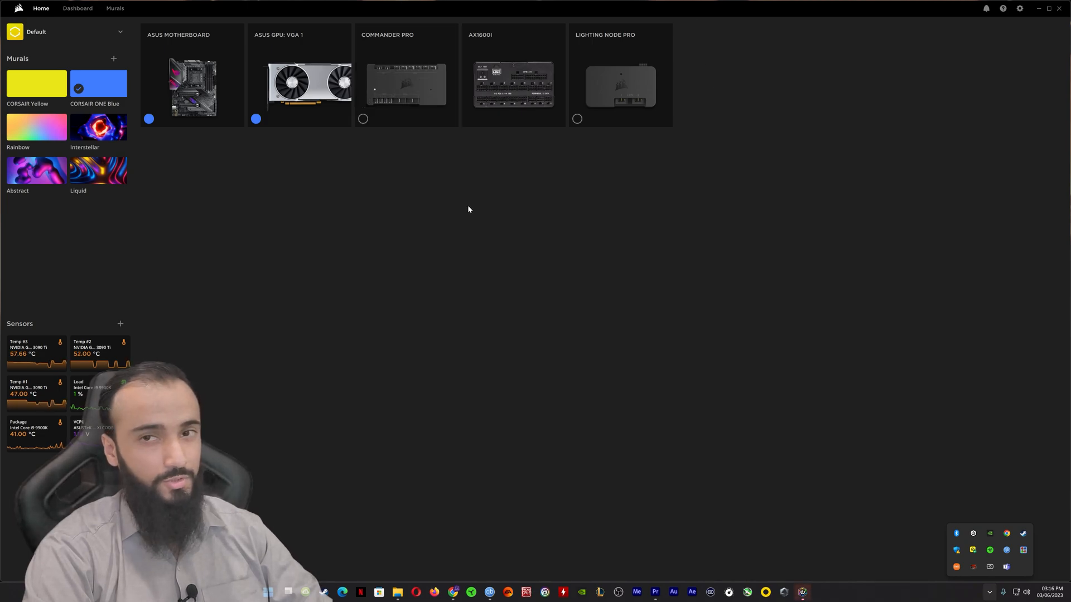
mouse_move(580, 84)
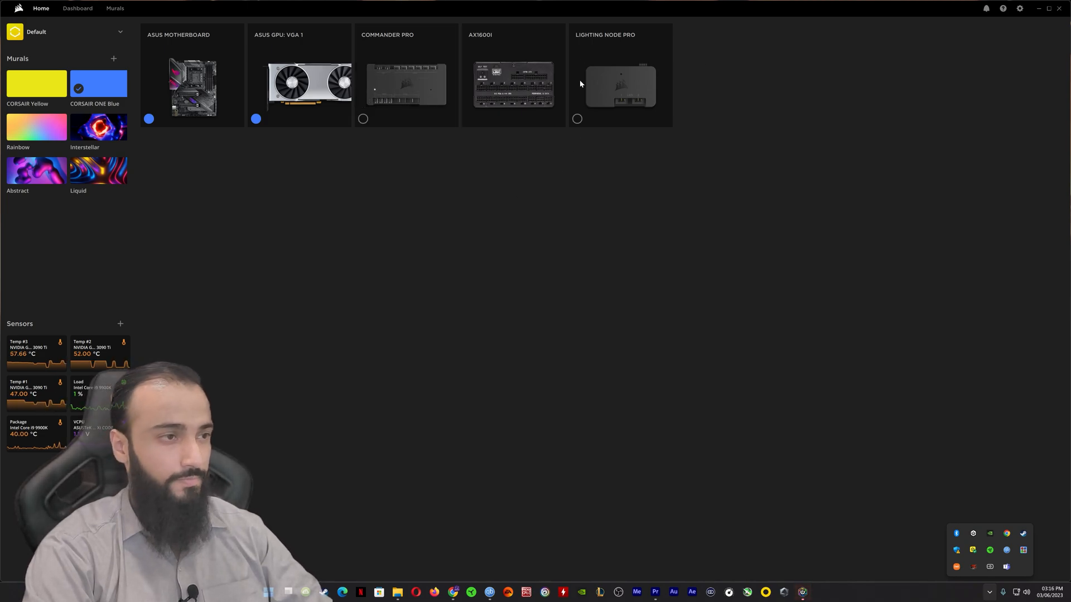
mouse_move(859, 134)
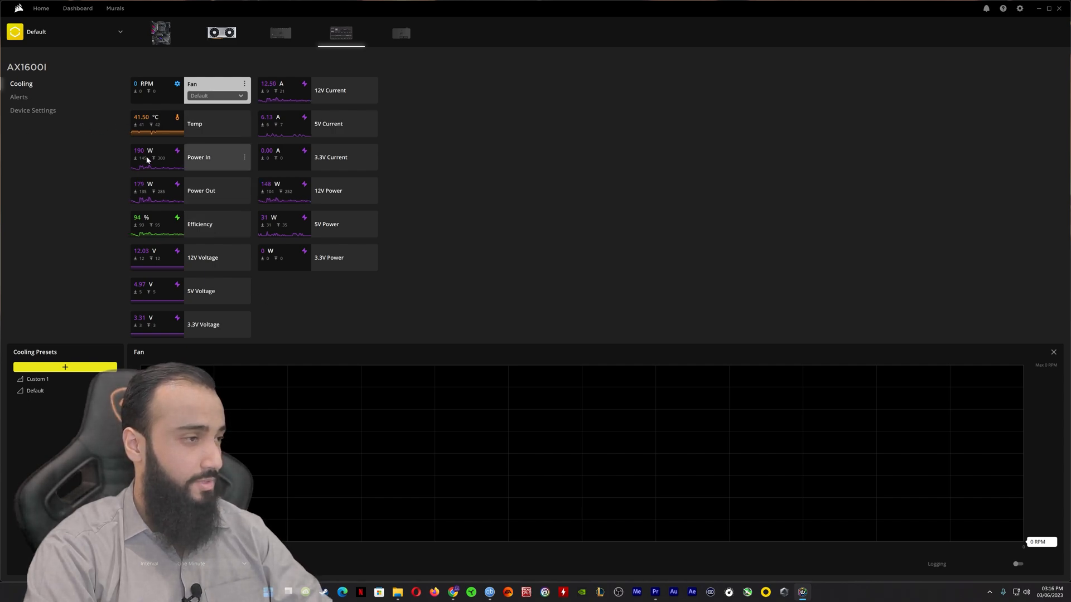
Plot the AX1600i Power In reading on the sensor graph
click(199, 157)
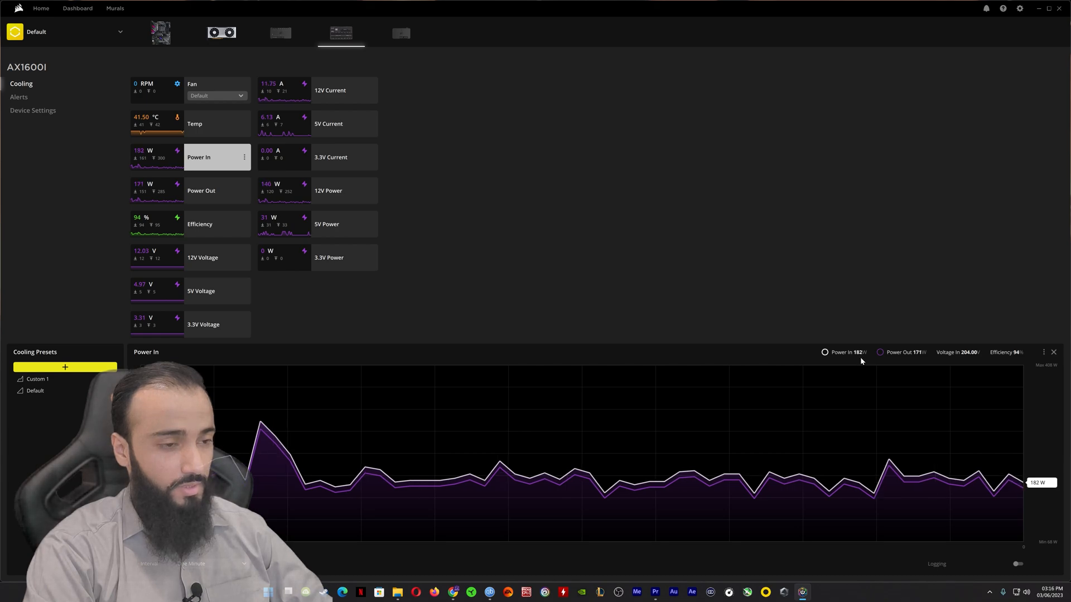
mouse_move(913, 357)
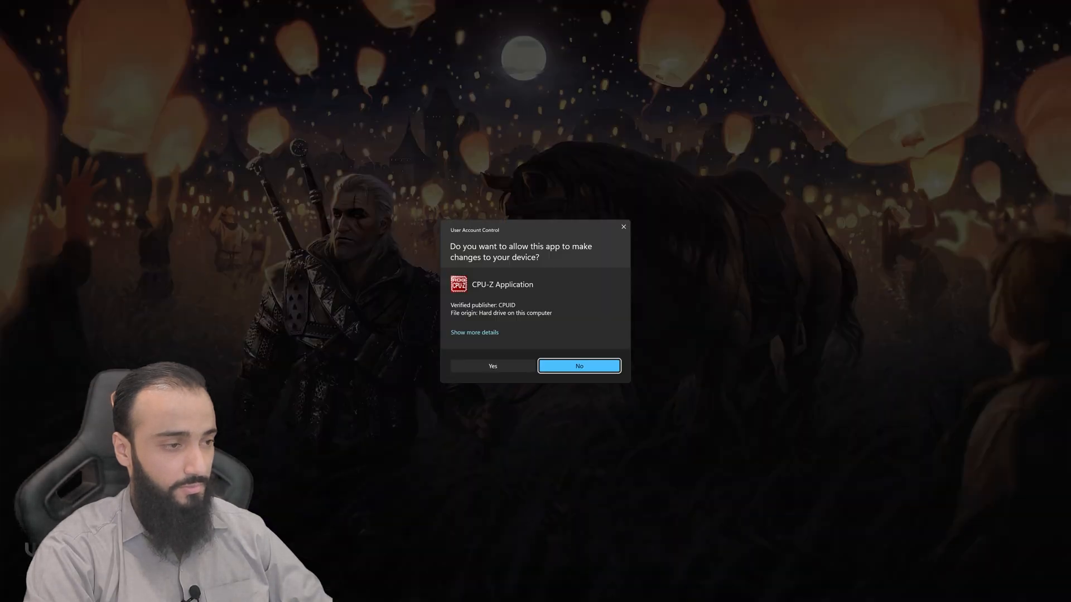
Allow CPU-Z to run and start its multi-thread CPU stress test from the Bench page
click(492, 366)
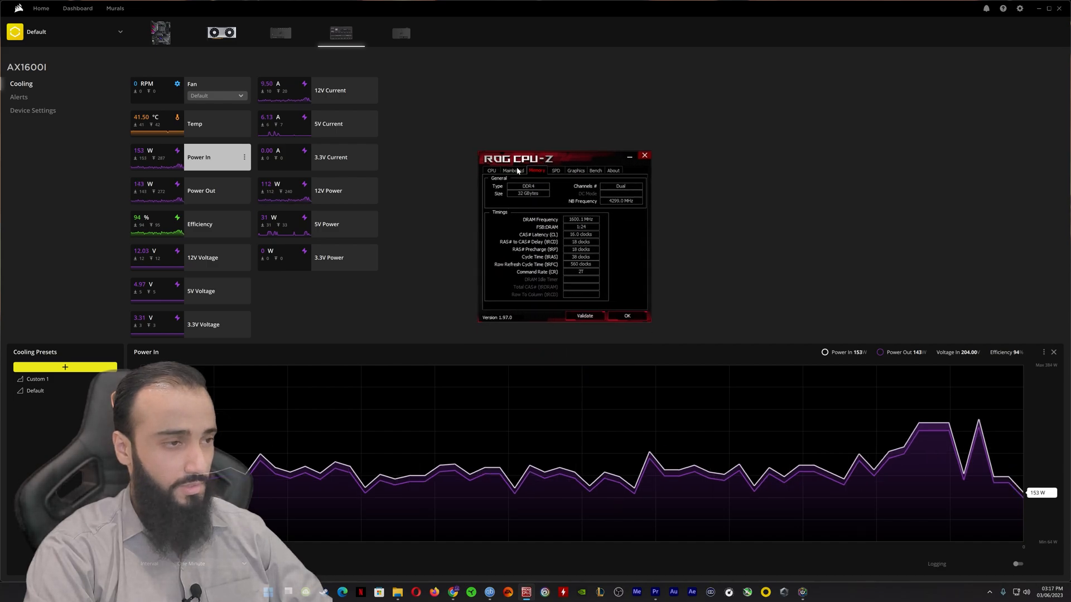
click(596, 170)
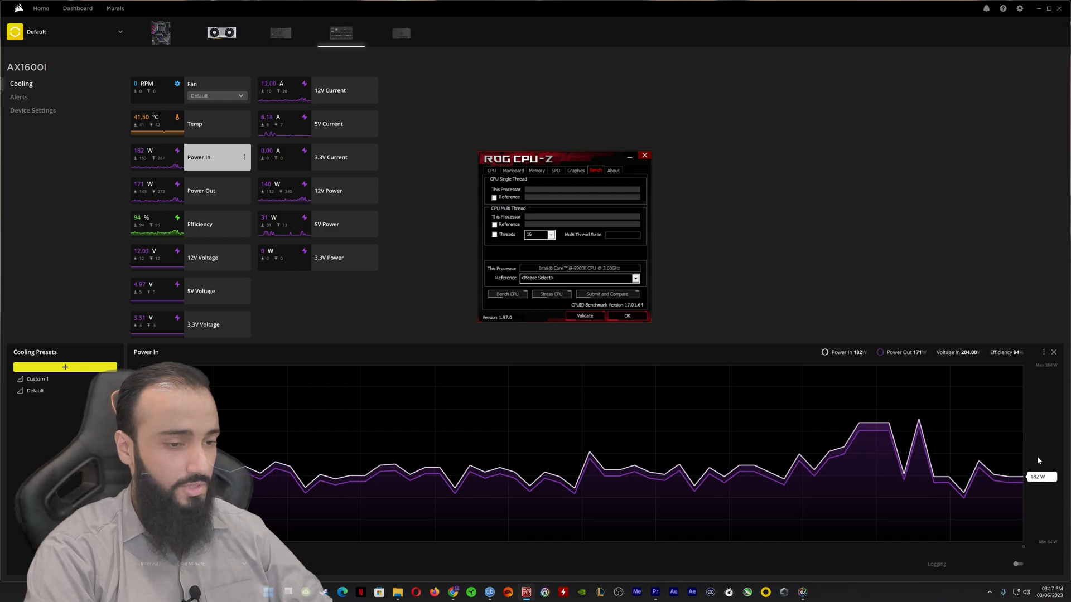
click(550, 294)
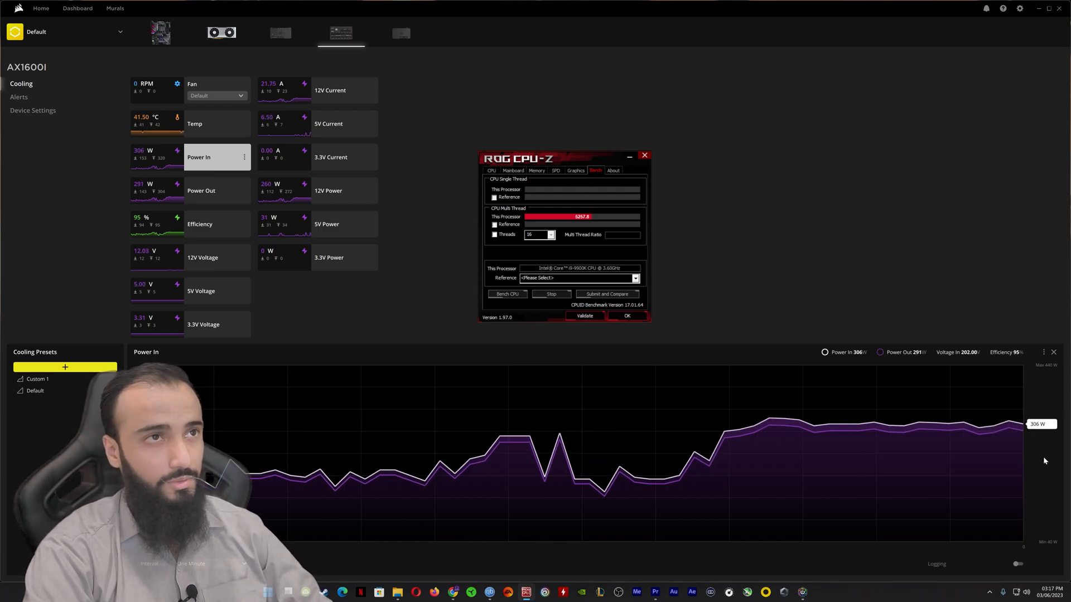
mouse_move(790, 384)
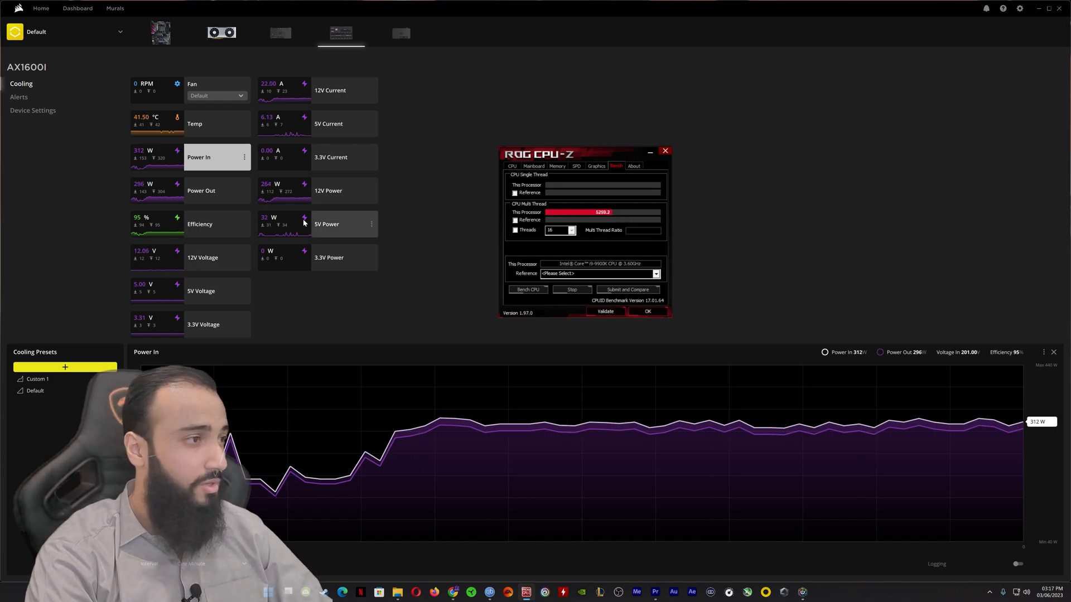
Review the temperature and fan graphs with the Custom 1 fan curve, then plot 3.3V Power
click(195, 124)
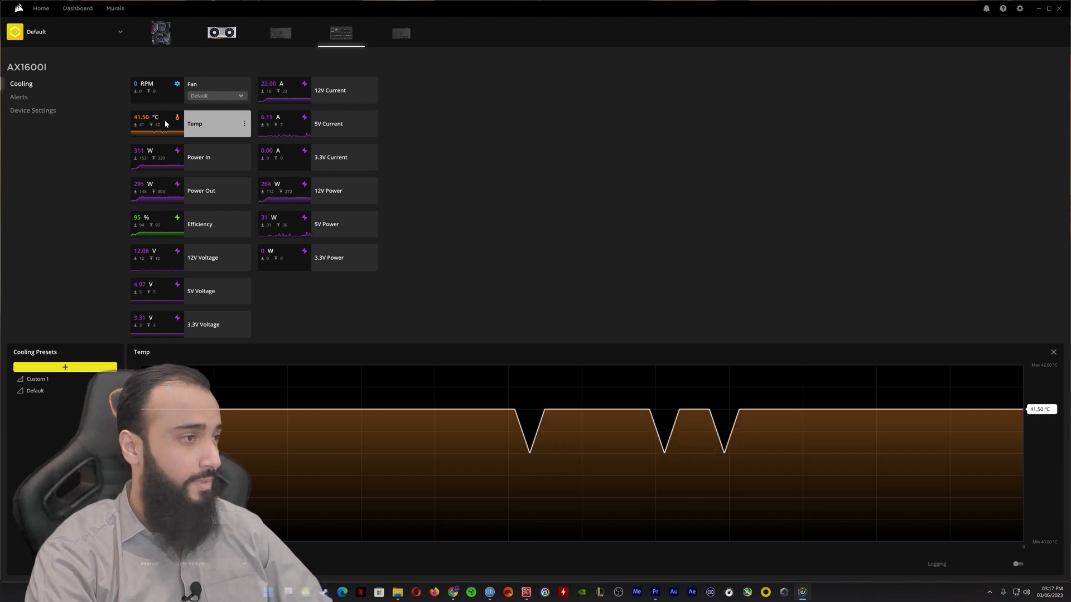
click(216, 87)
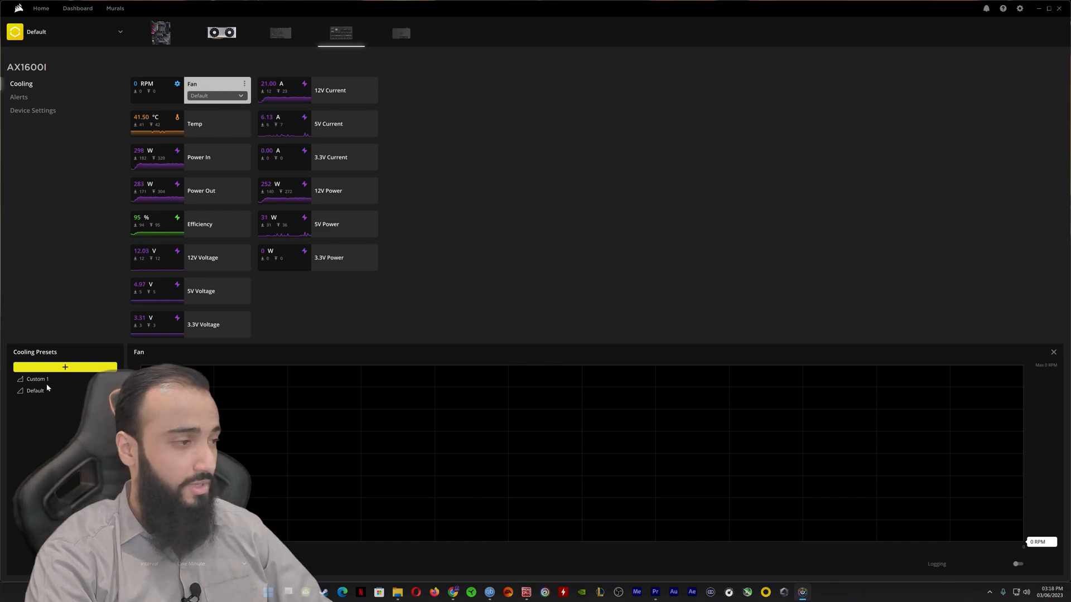
click(38, 379)
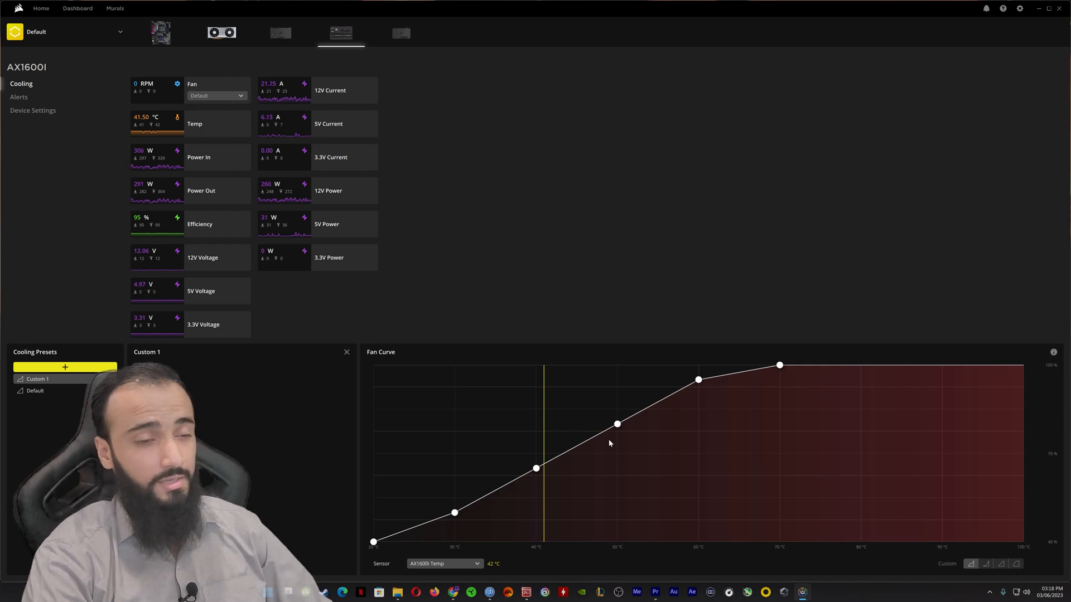
mouse_move(642, 430)
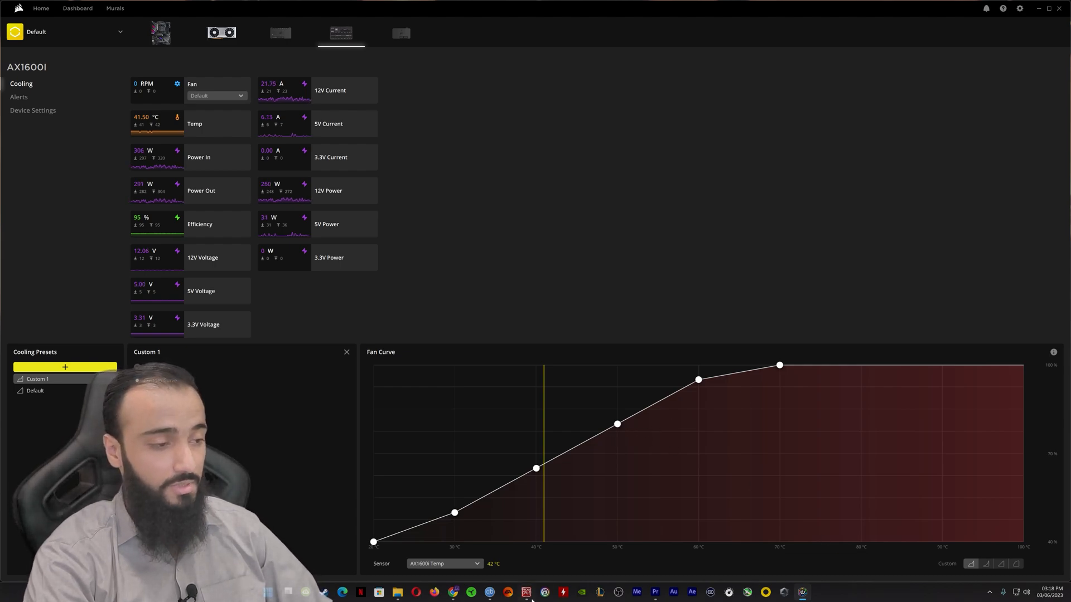
mouse_move(552, 568)
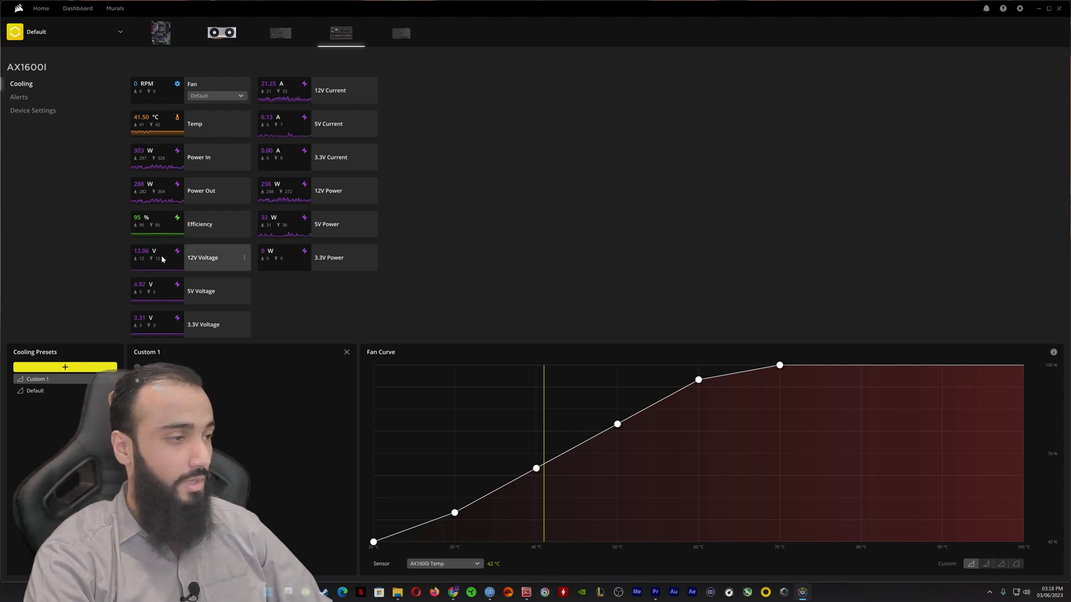
click(328, 258)
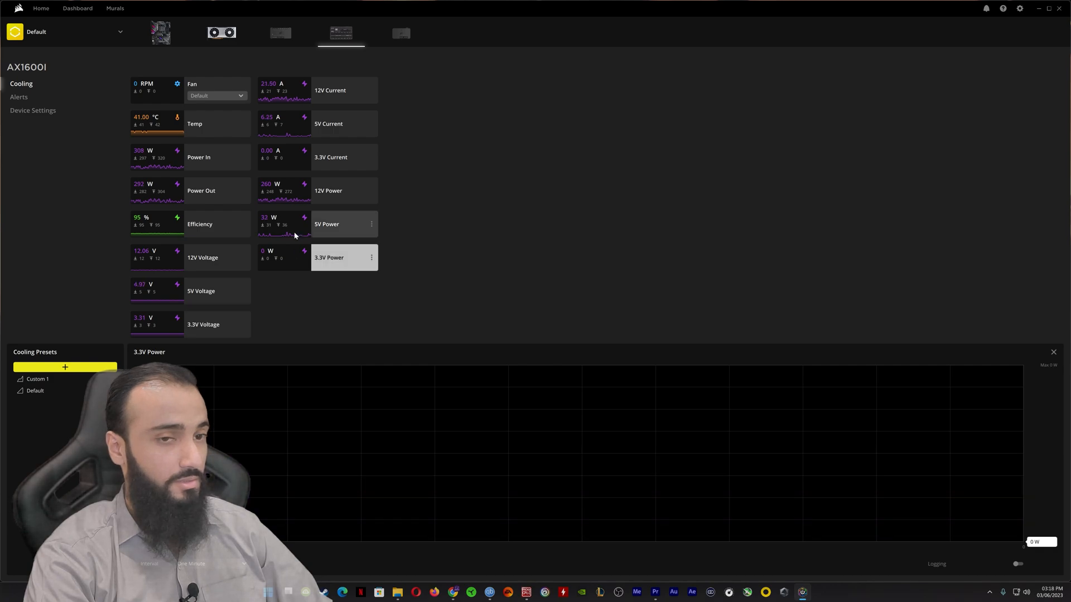
click(341, 123)
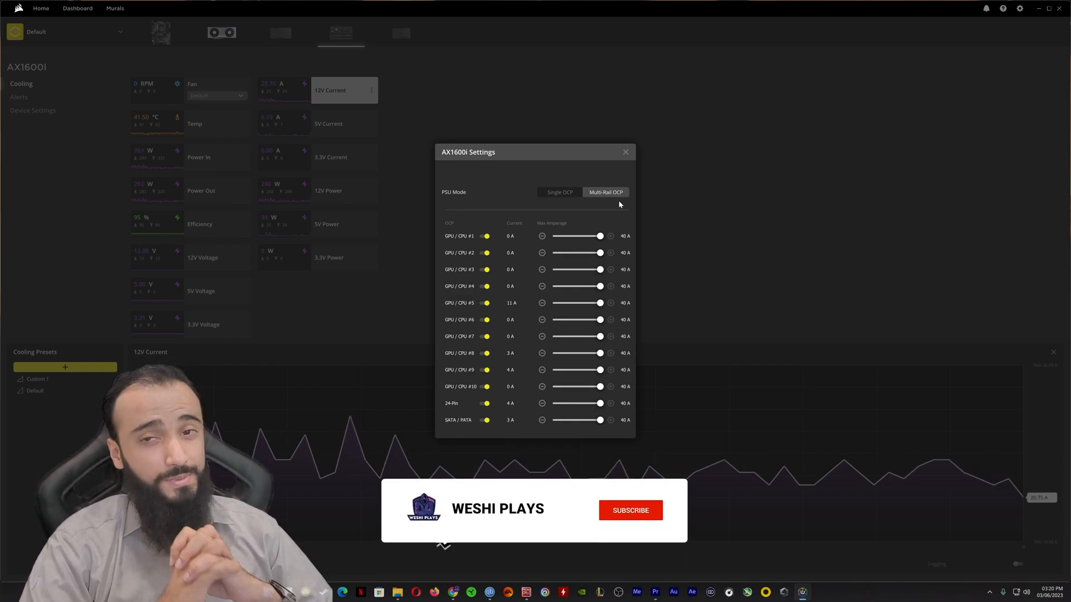
Set the AX1600i PSU mode to Multi-Rail OCP with every rail at 40 A
click(629, 510)
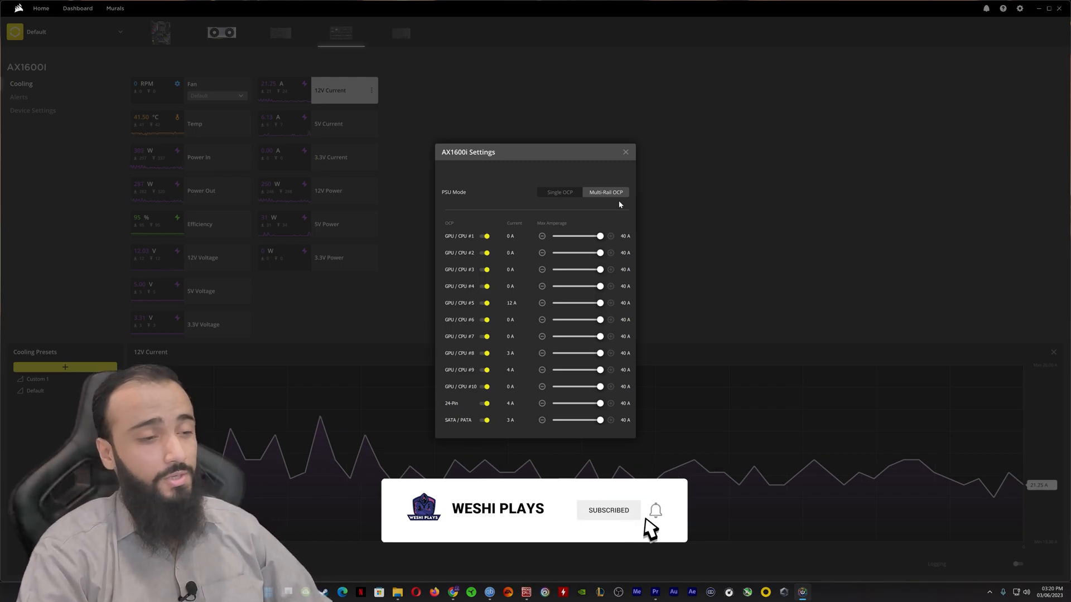